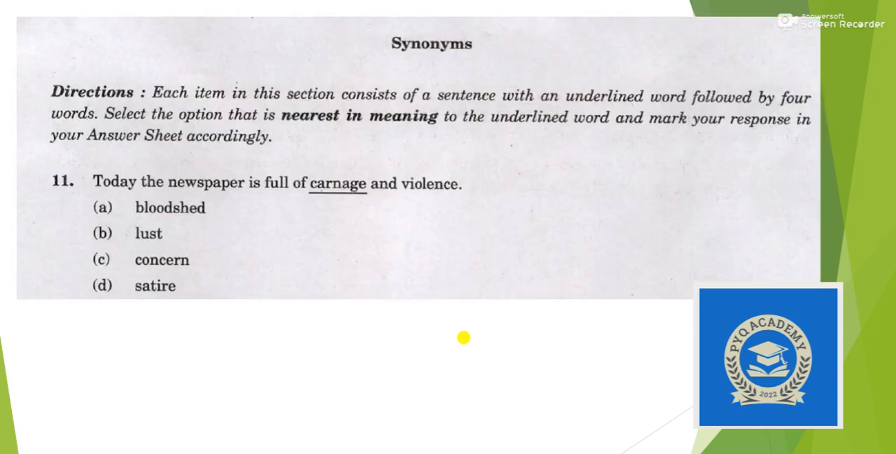
{"action": "scroll", "scroll_direction": "down", "scroll_amount": 3}
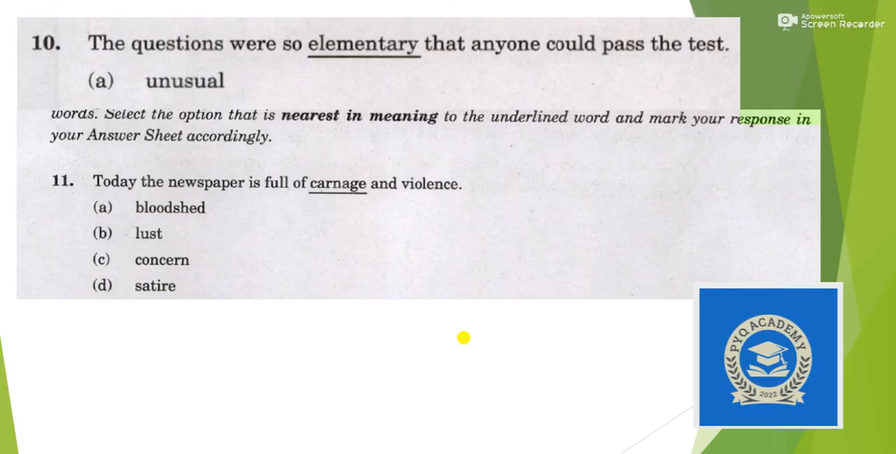